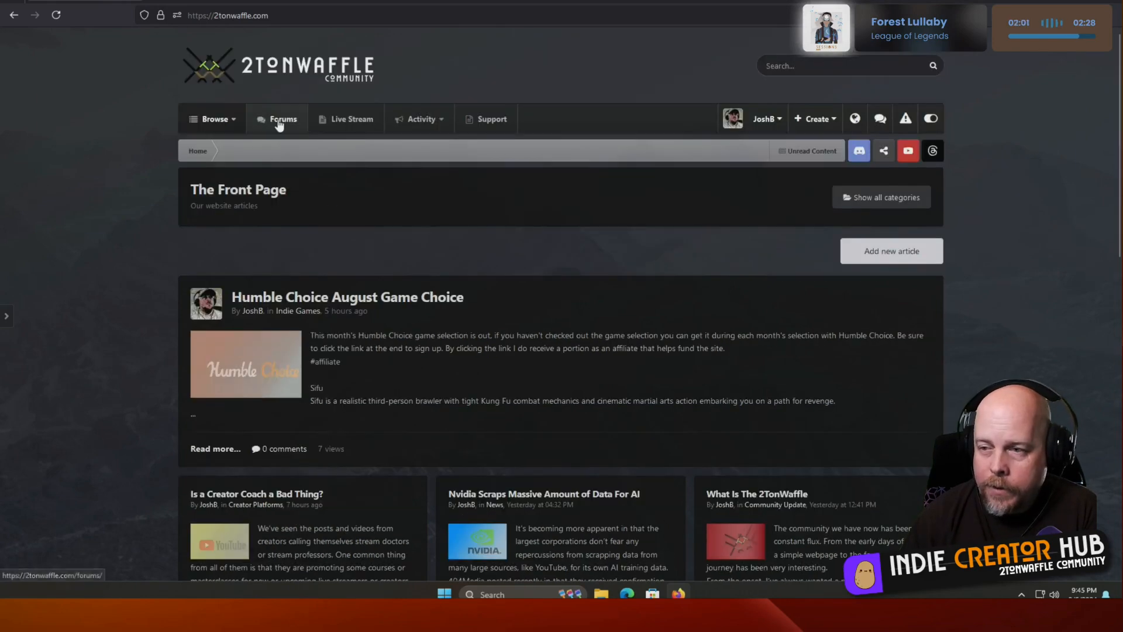
# Go to the Forums index showing The Front Page and General Discussions categories.
pyautogui.click(282, 119)
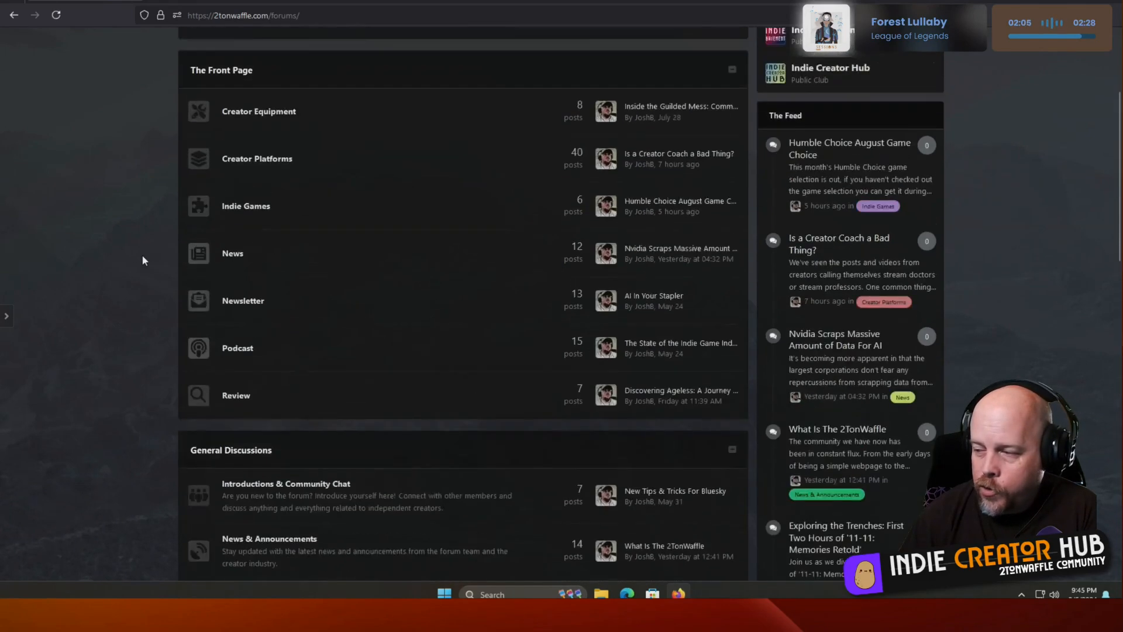
pyautogui.scroll(3)
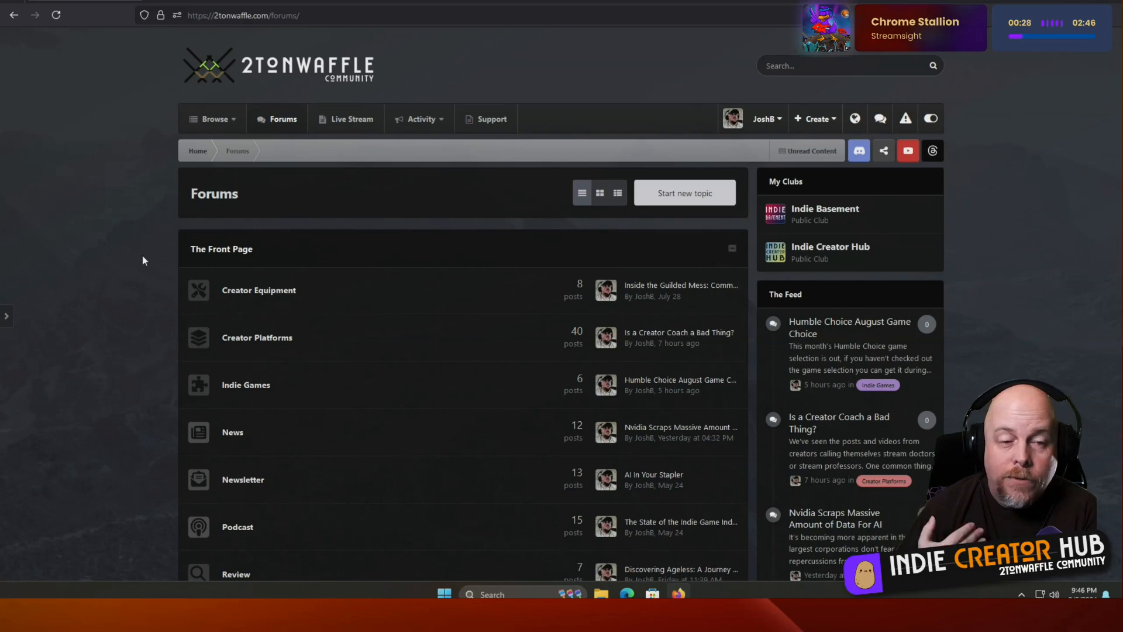
pyautogui.moveTo(255, 179)
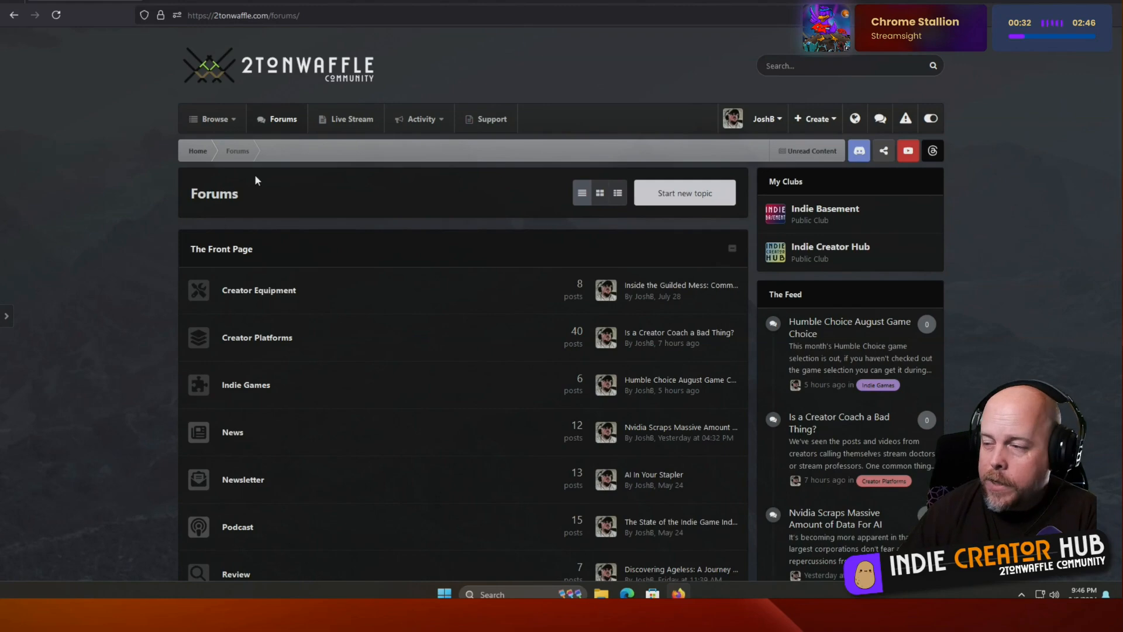
pyautogui.moveTo(550, 103)
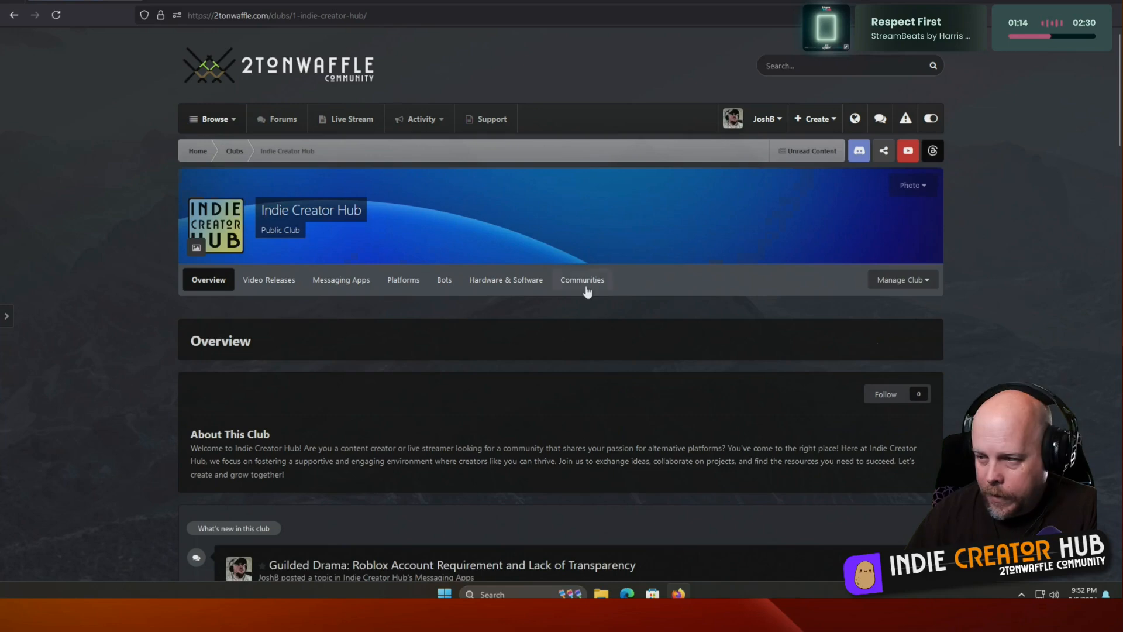
# Read the 'Exploring Self Hosting Owning and Maintaining Your Content' topic, then return to Forums.
pyautogui.click(582, 279)
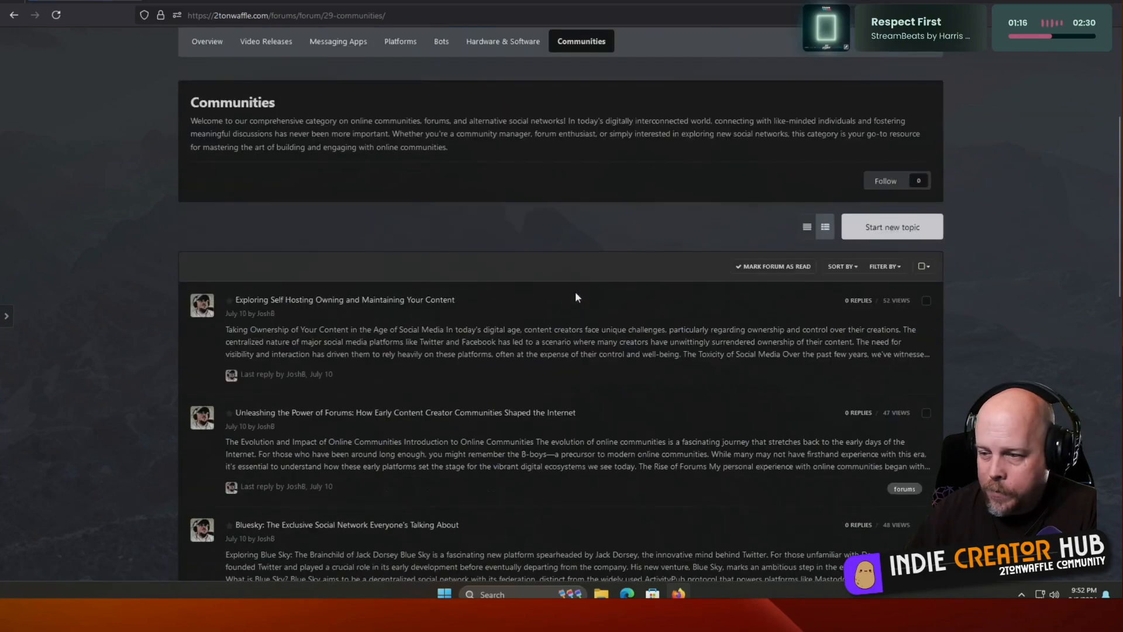
pyautogui.click(343, 299)
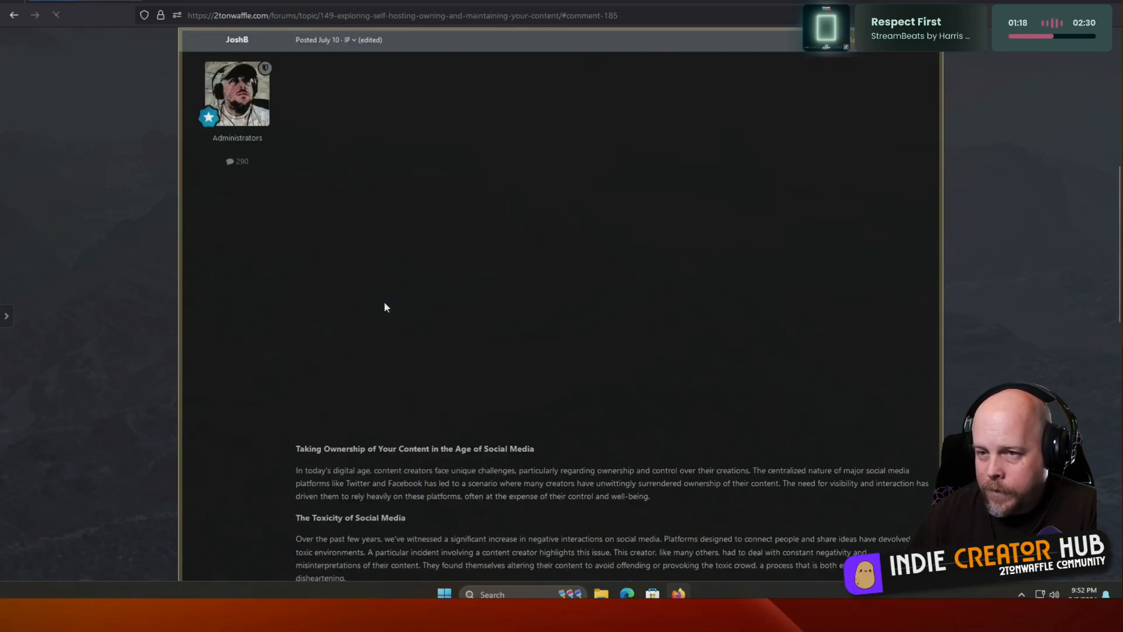
pyautogui.scroll(-3)
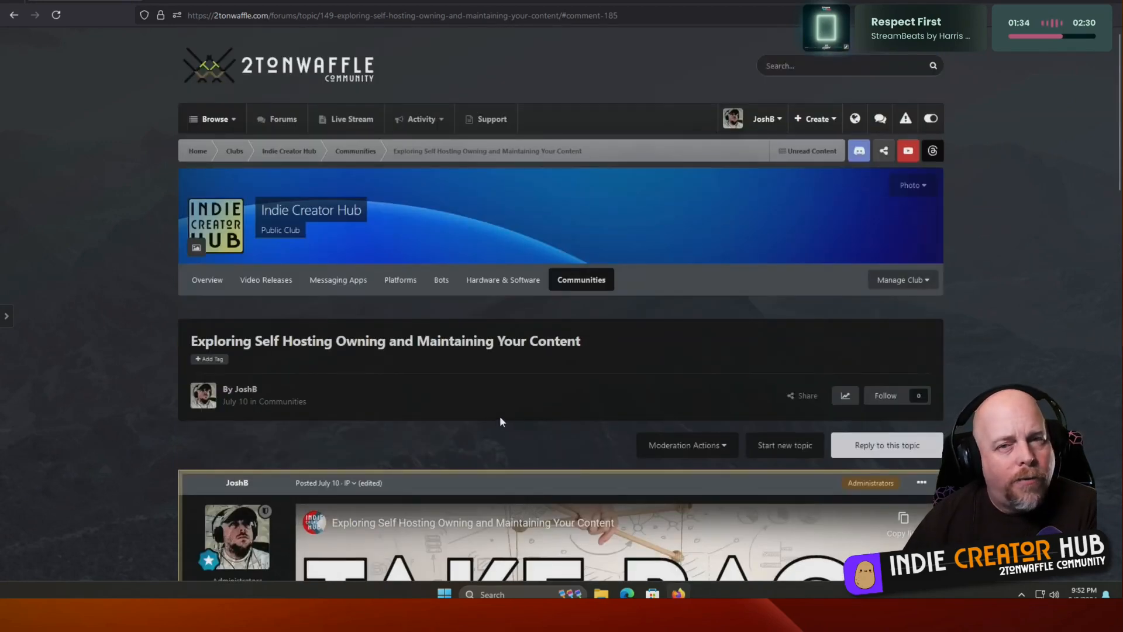
pyautogui.moveTo(492, 410)
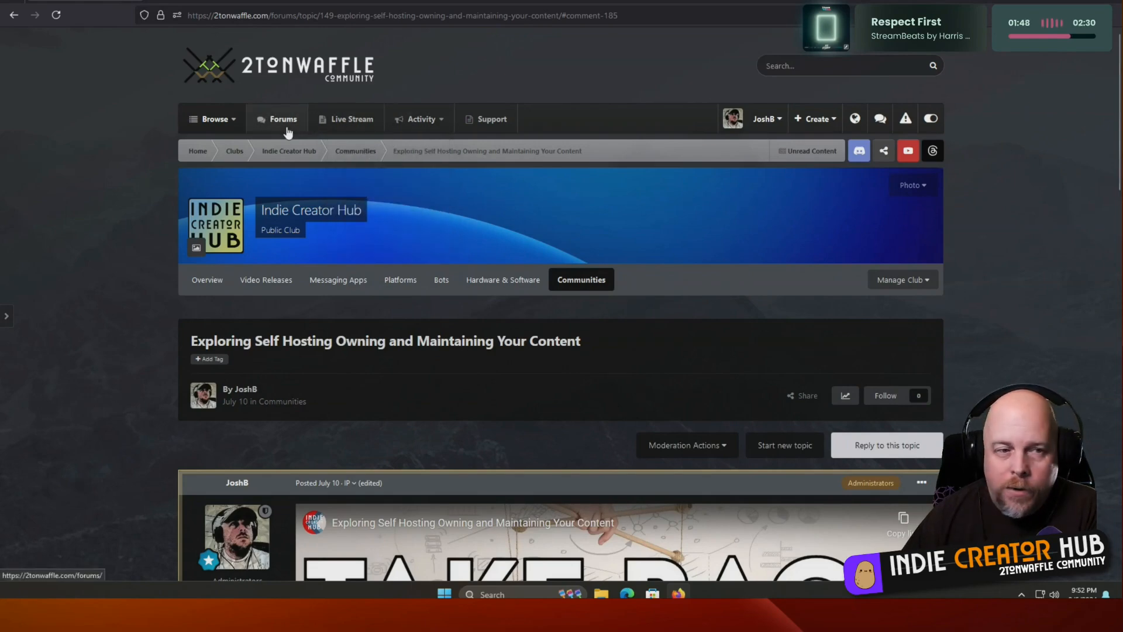
pyautogui.click(282, 119)
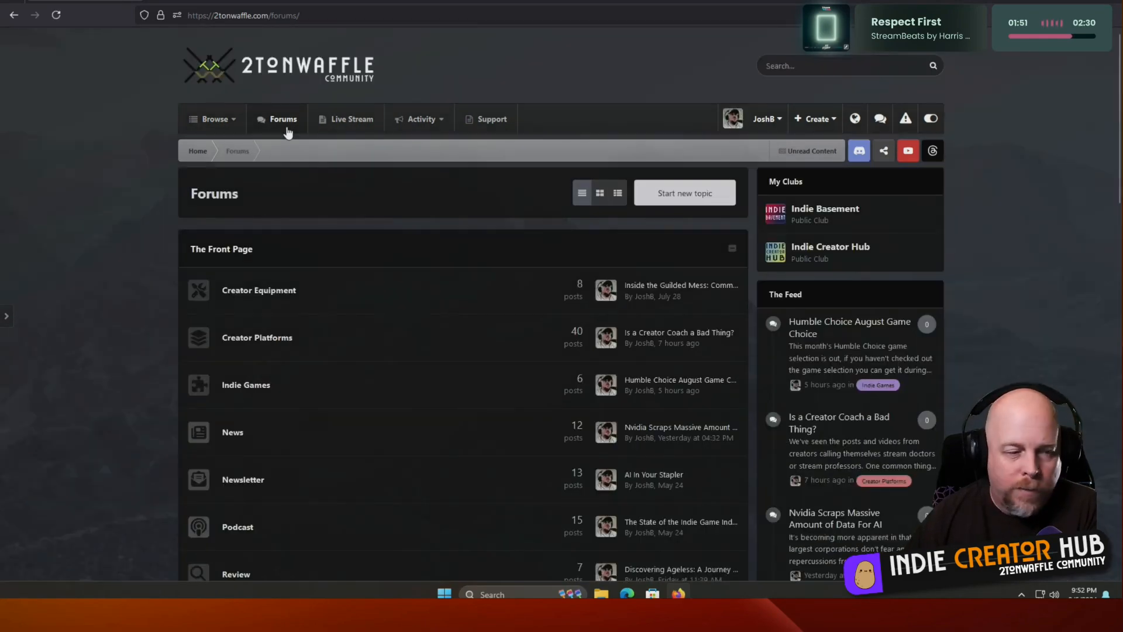